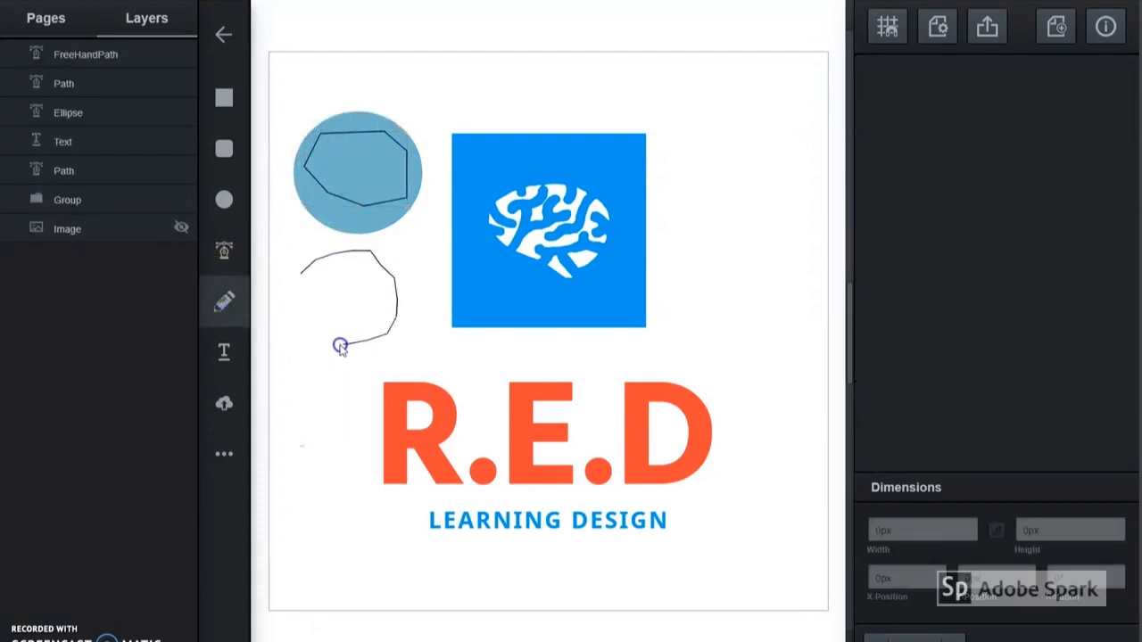
Add the text 'Hi!' to the right of the blue logo
{"action": "left_click", "coordinate": [340, 345]}
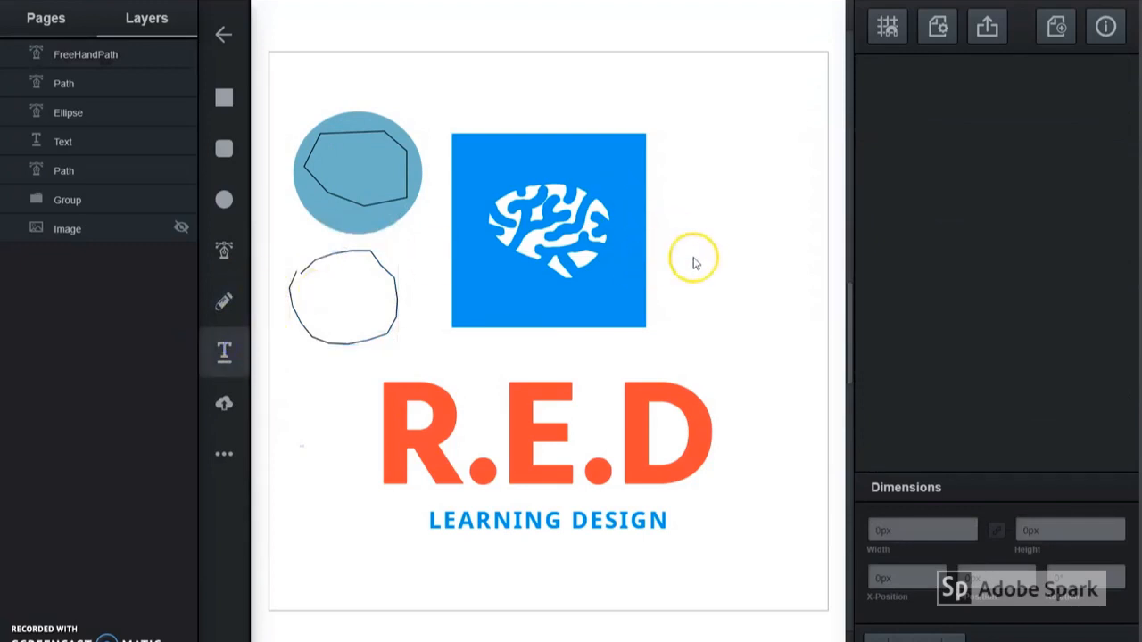
{"action": "type", "text": "Hi"}
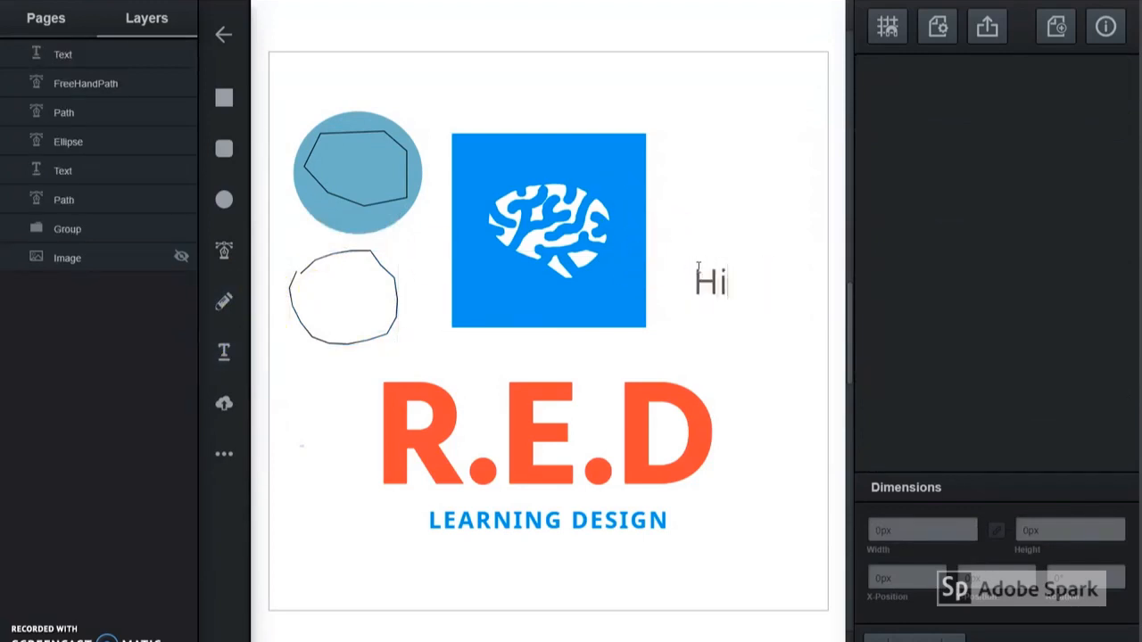
{"action": "type", "text": "!"}
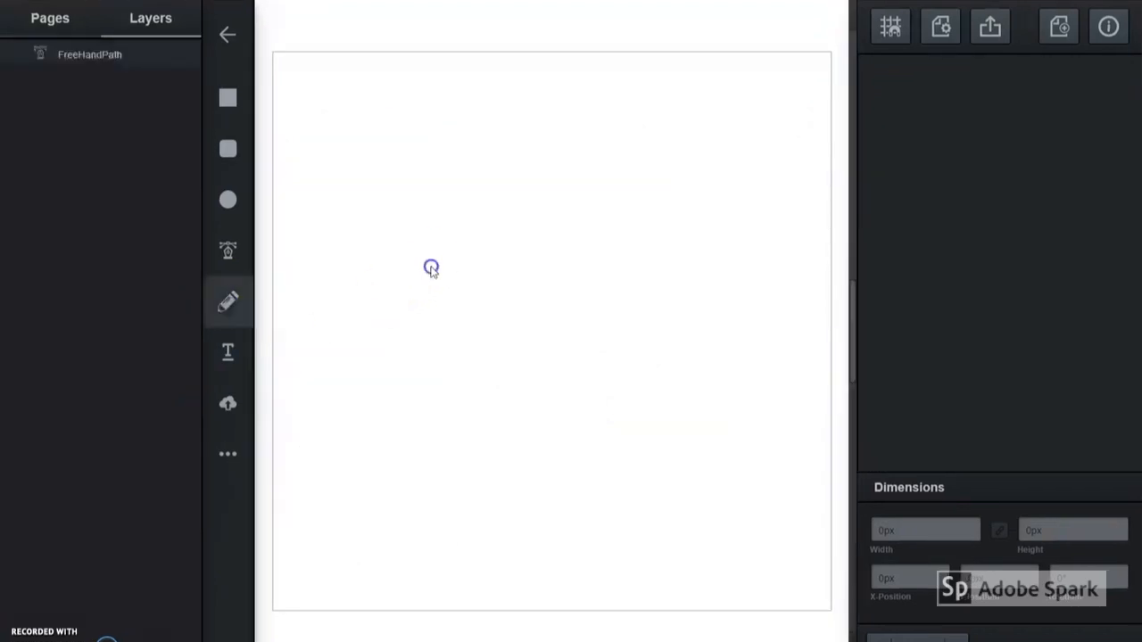
Sketch a freehand loop on the blank page and reshape it near its start
{"action": "left_click_drag", "start_coordinate": [431, 268], "coordinate": [420, 308]}
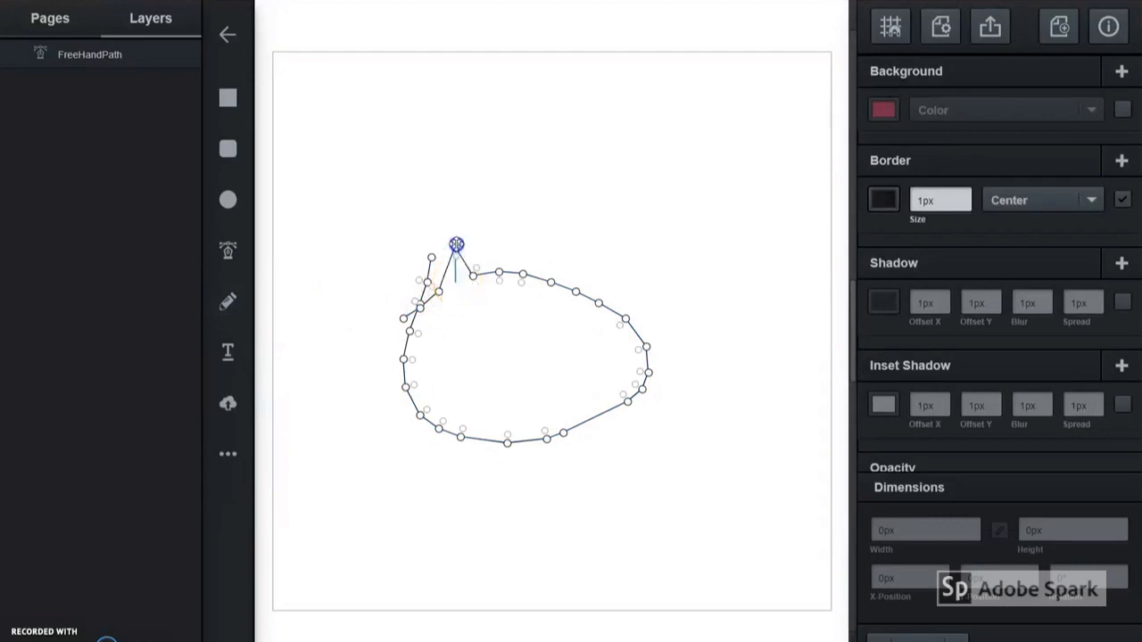
{"action": "left_click_drag", "start_coordinate": [456, 246], "coordinate": [455, 279]}
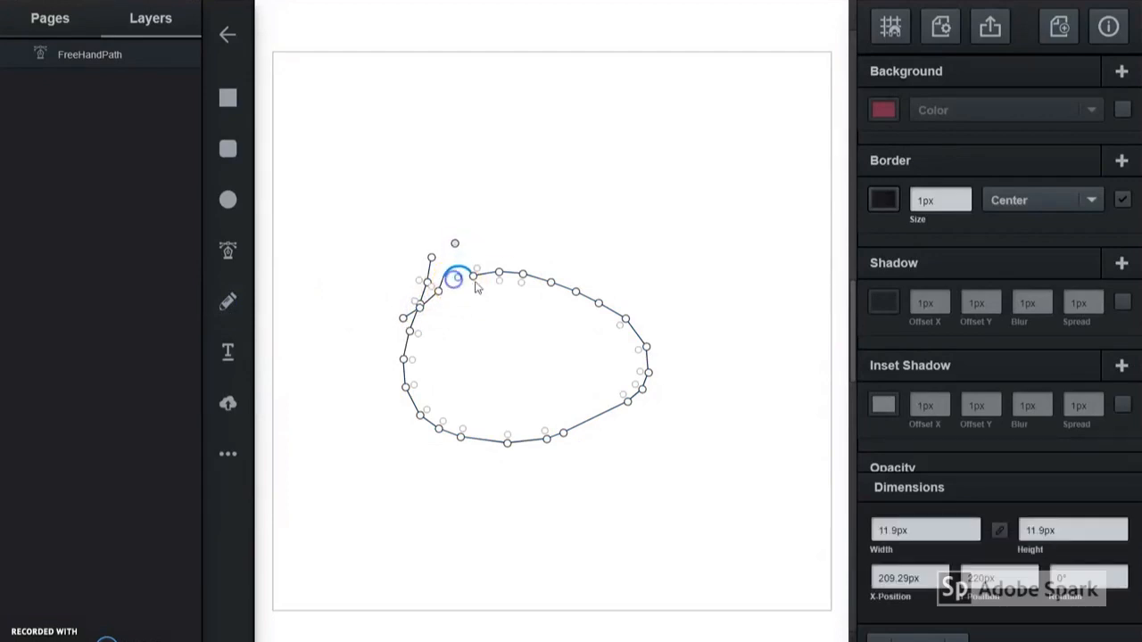
{"action": "left_click_drag", "start_coordinate": [455, 276], "coordinate": [498, 274]}
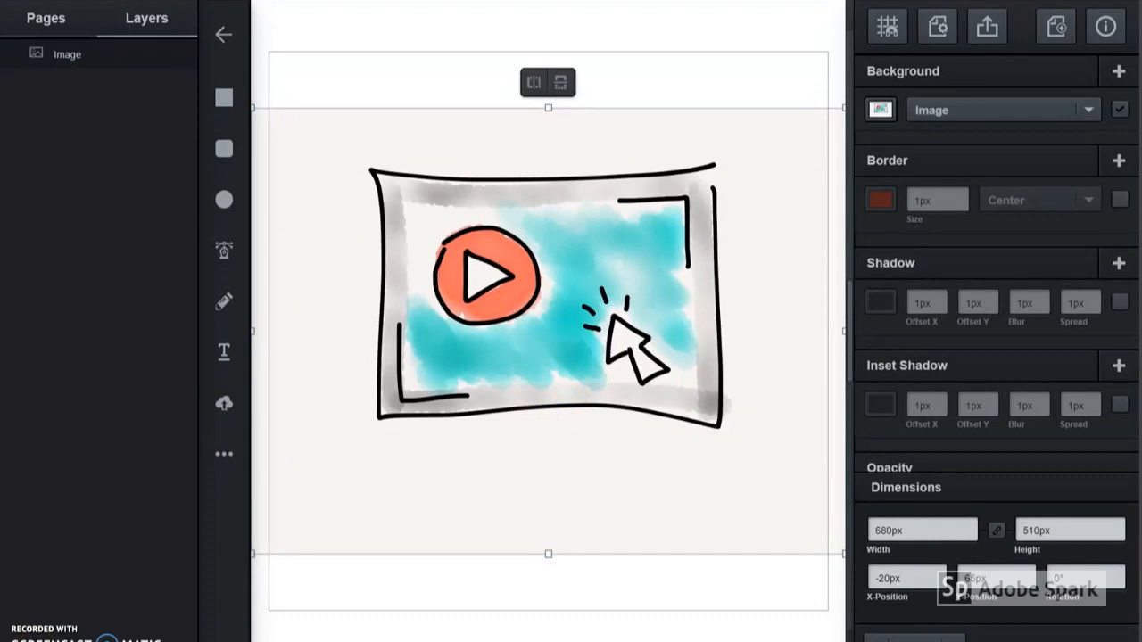
{"action": "mouse_move", "coordinate": [224, 251]}
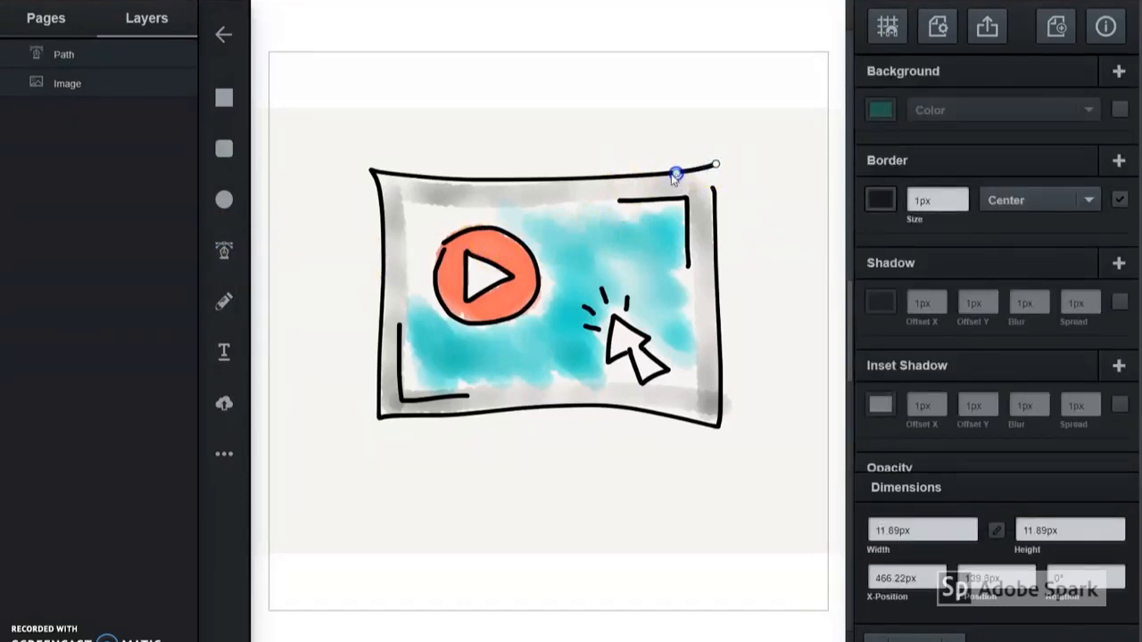
Trace the frame's top edge leftwards to its top-left corner
{"action": "left_click_drag", "start_coordinate": [676, 172], "coordinate": [593, 183]}
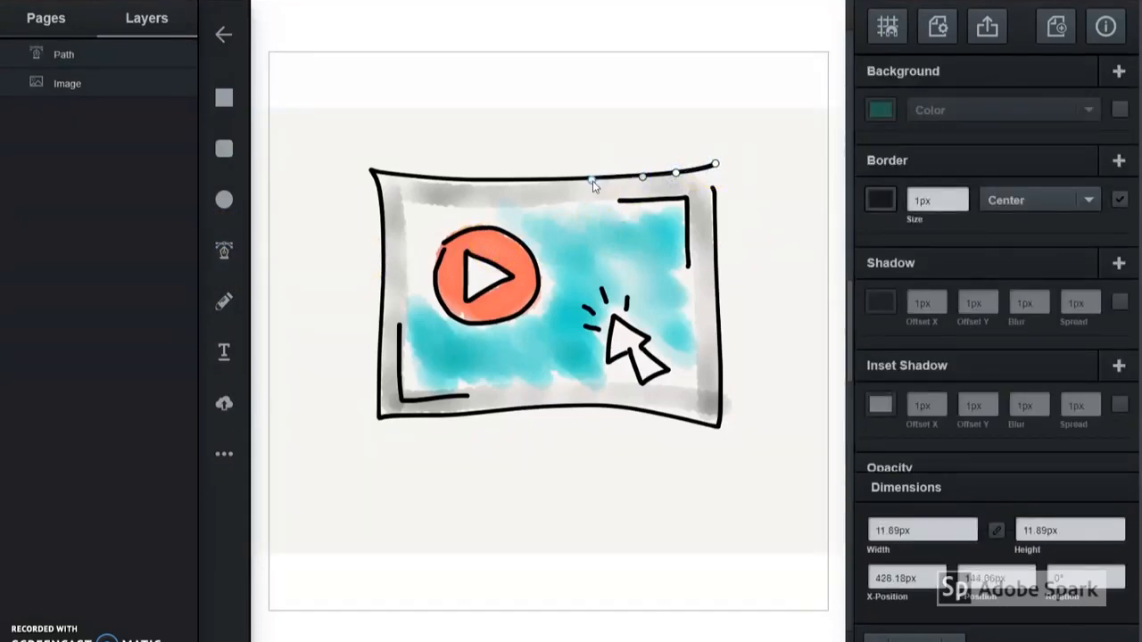
{"action": "left_click_drag", "start_coordinate": [593, 178], "coordinate": [488, 176]}
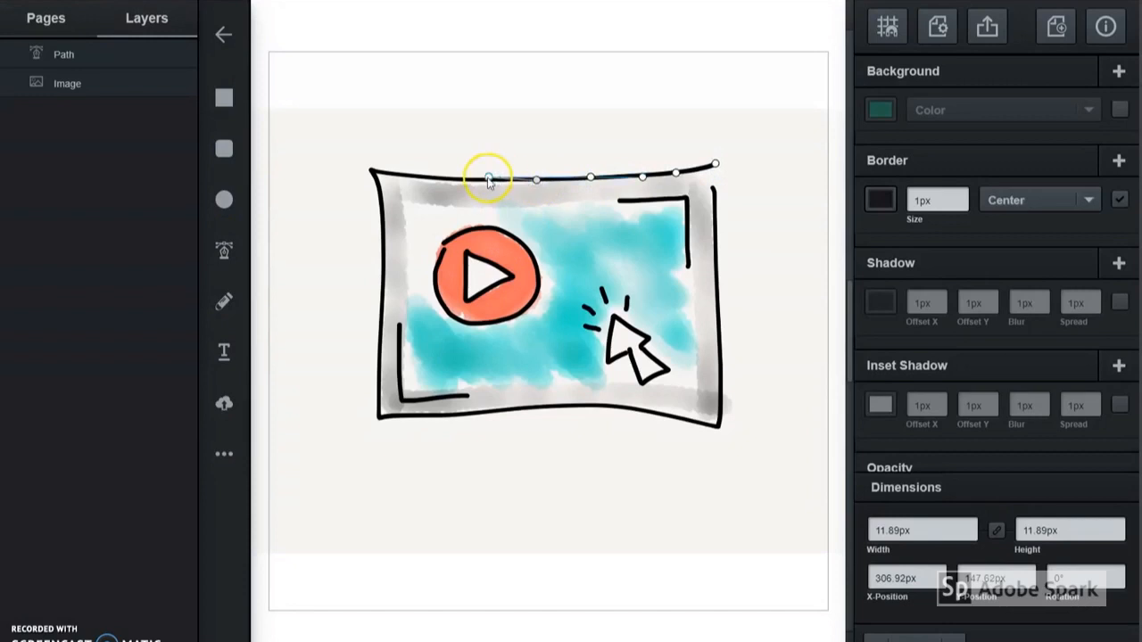
{"action": "left_click_drag", "start_coordinate": [488, 178], "coordinate": [429, 180]}
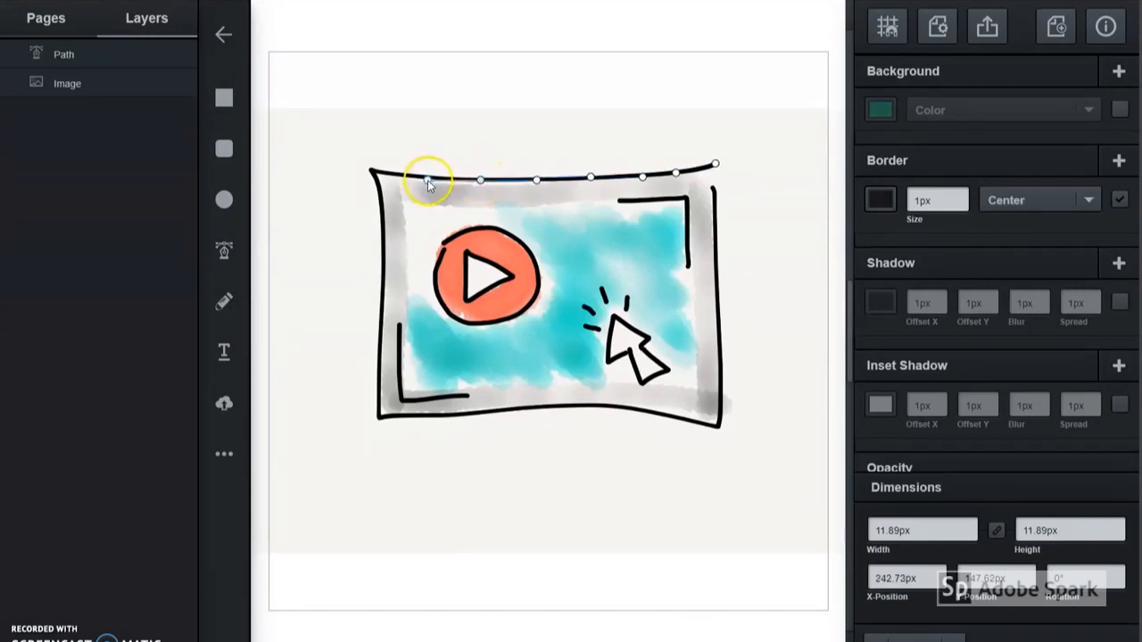
{"action": "left_click_drag", "start_coordinate": [428, 179], "coordinate": [374, 174]}
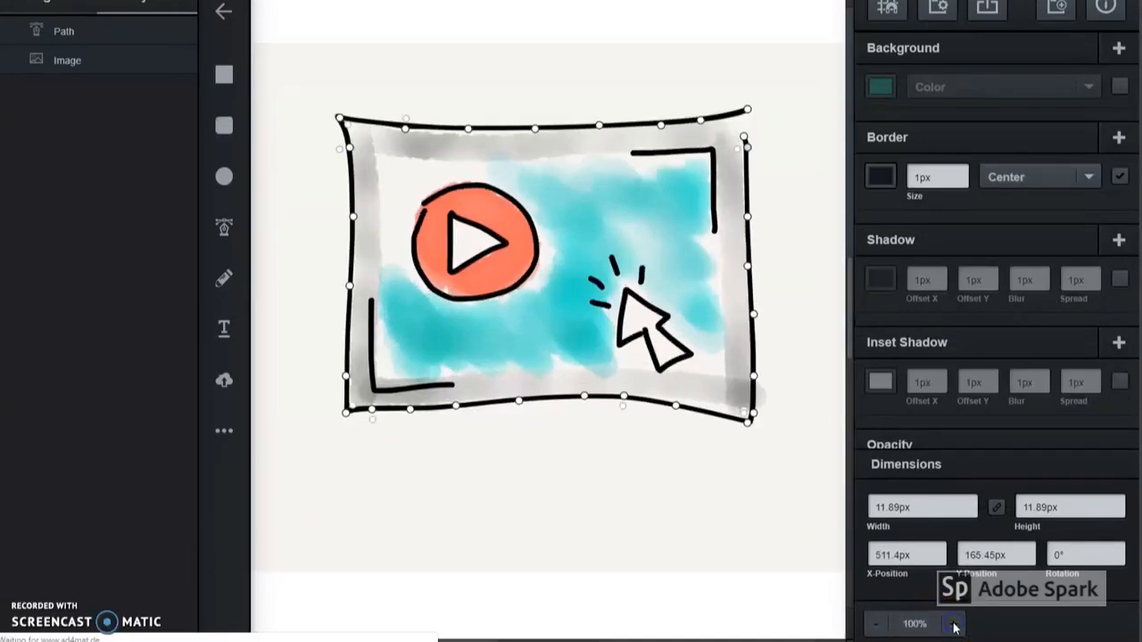
Zoom in and trace the play button's circular outline
{"action": "left_click", "coordinate": [953, 624]}
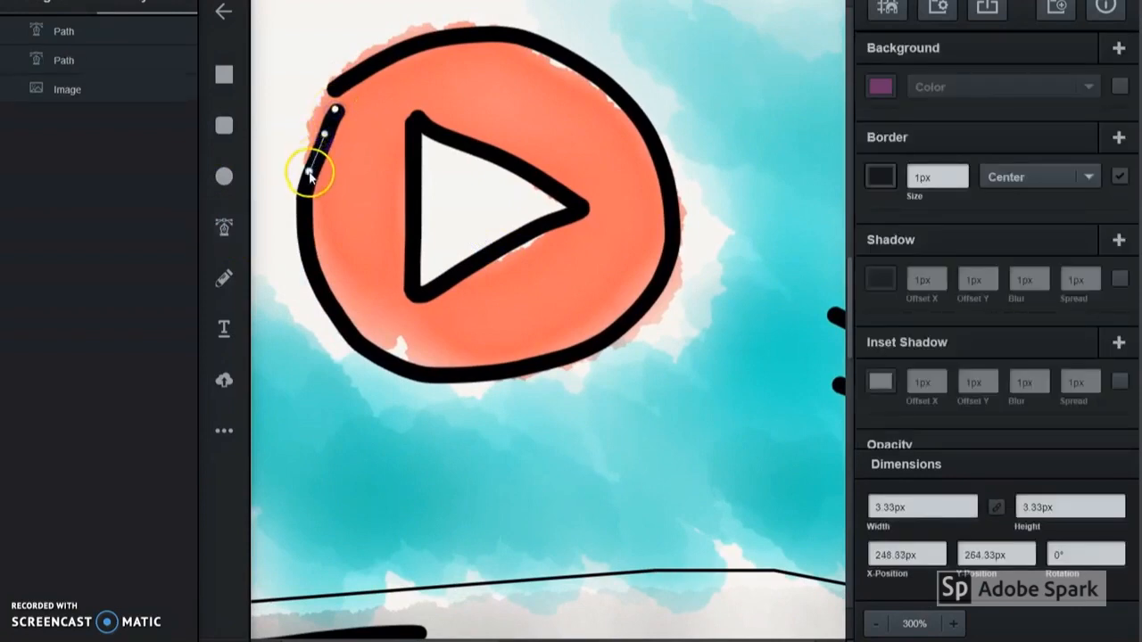
{"action": "left_click_drag", "start_coordinate": [308, 174], "coordinate": [303, 272]}
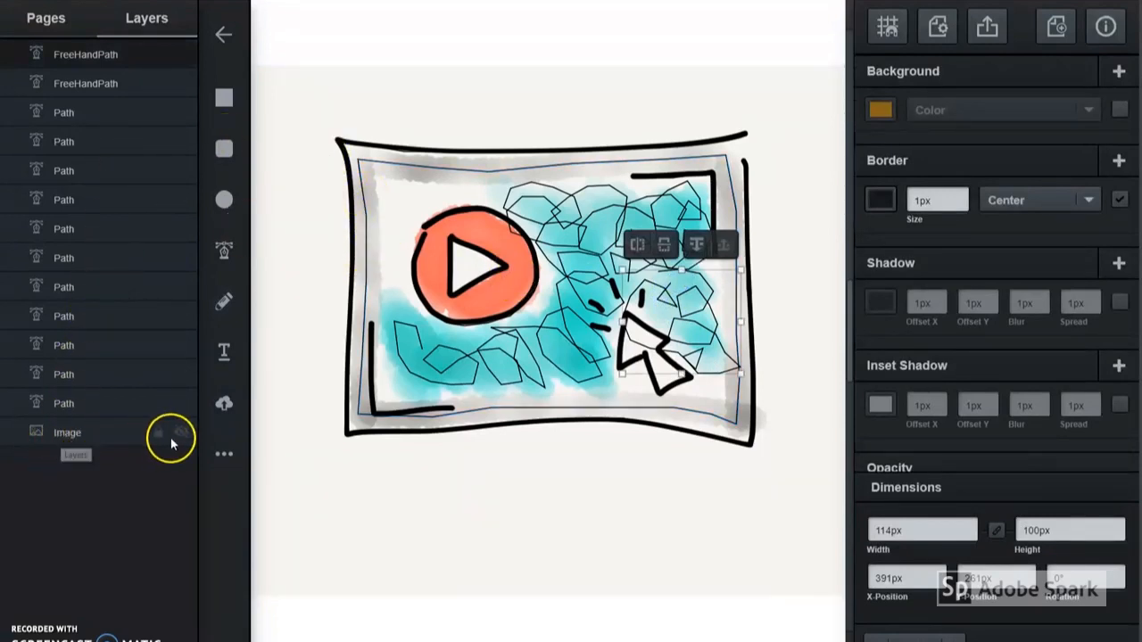
Hide the sketch image and fill the play-button circle orange-red
{"action": "left_click", "coordinate": [180, 433]}
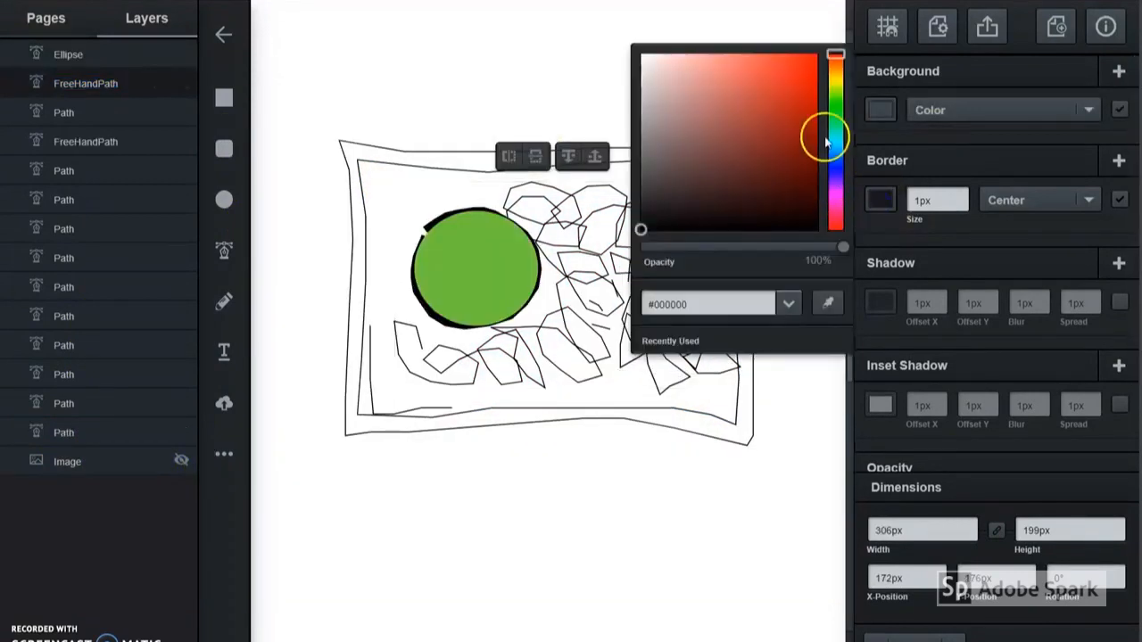
{"action": "left_click", "coordinate": [769, 56]}
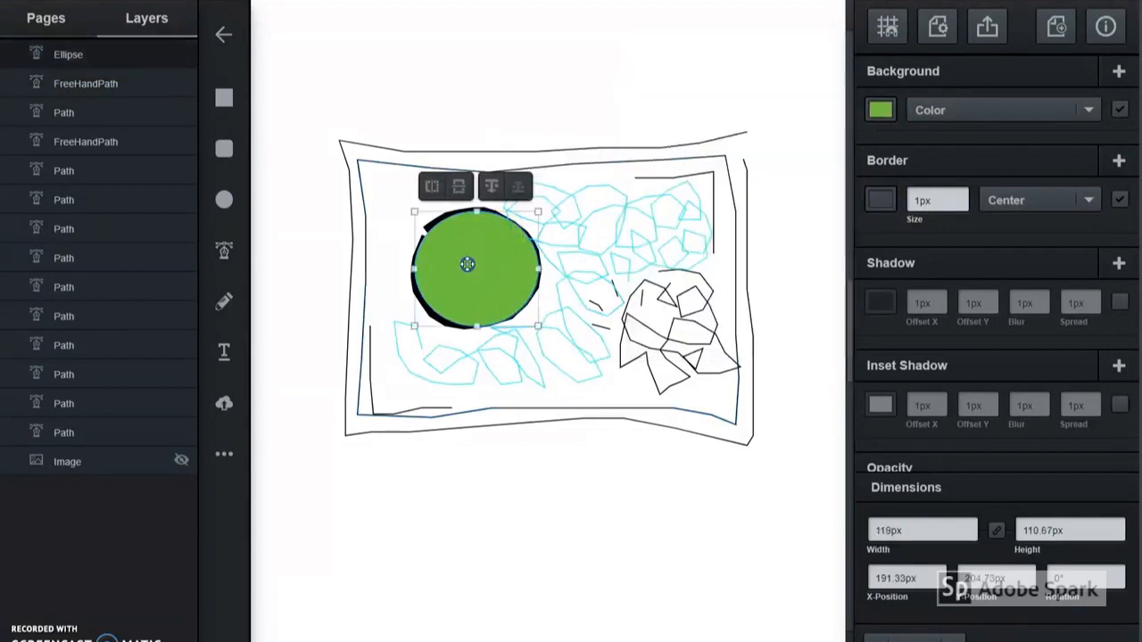
{"action": "left_click", "coordinate": [880, 110]}
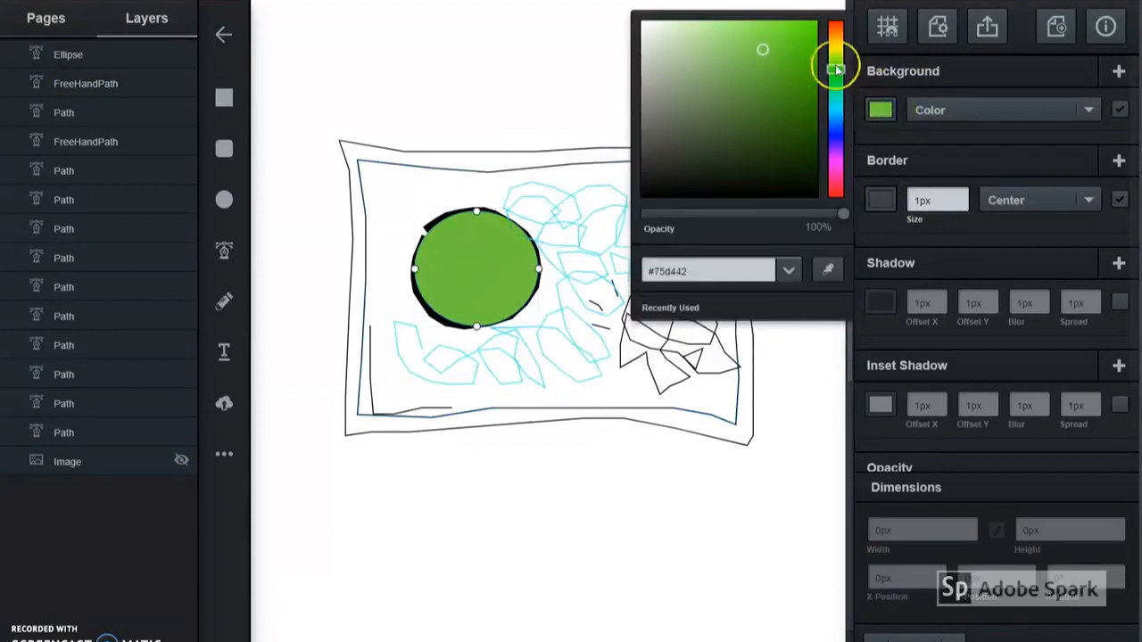
{"action": "left_click", "coordinate": [836, 27]}
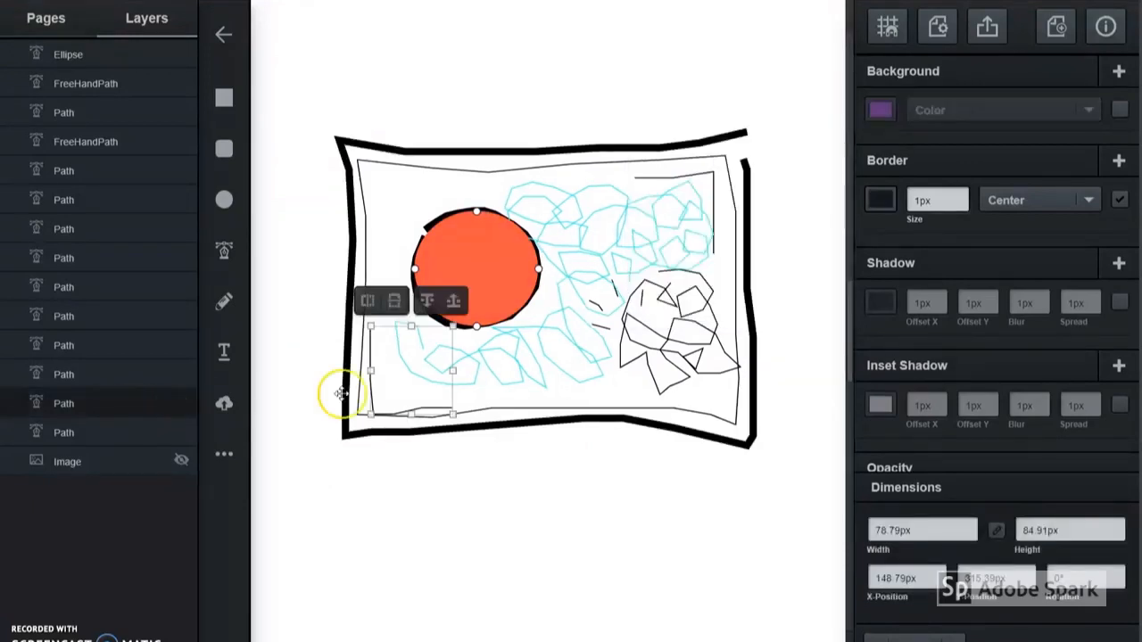
Give the traced shape a 40px border, lower its outline opacity, and export the icon
{"action": "left_click", "coordinate": [937, 199]}
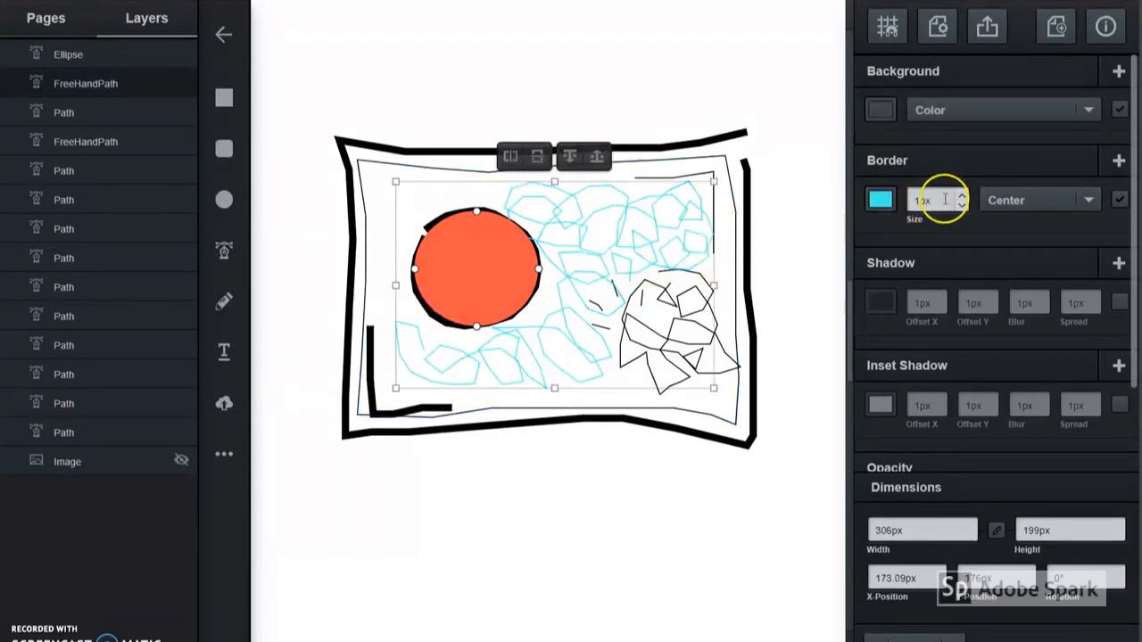
{"action": "type", "text": "40px"}
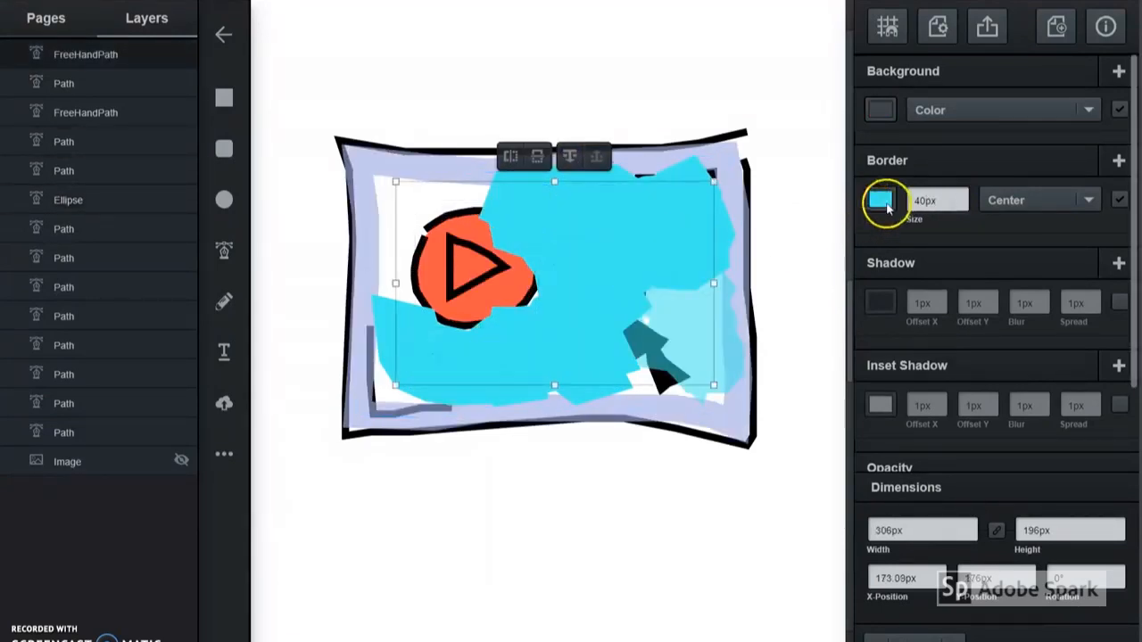
{"action": "left_click", "coordinate": [880, 200]}
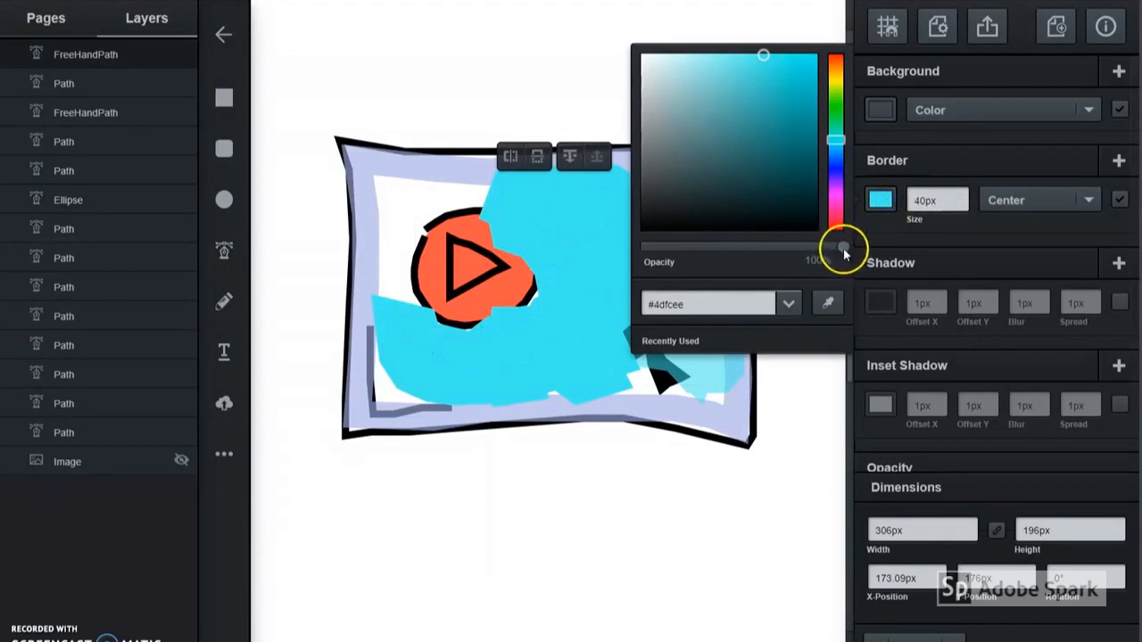
{"action": "left_click_drag", "start_coordinate": [839, 246], "coordinate": [722, 245]}
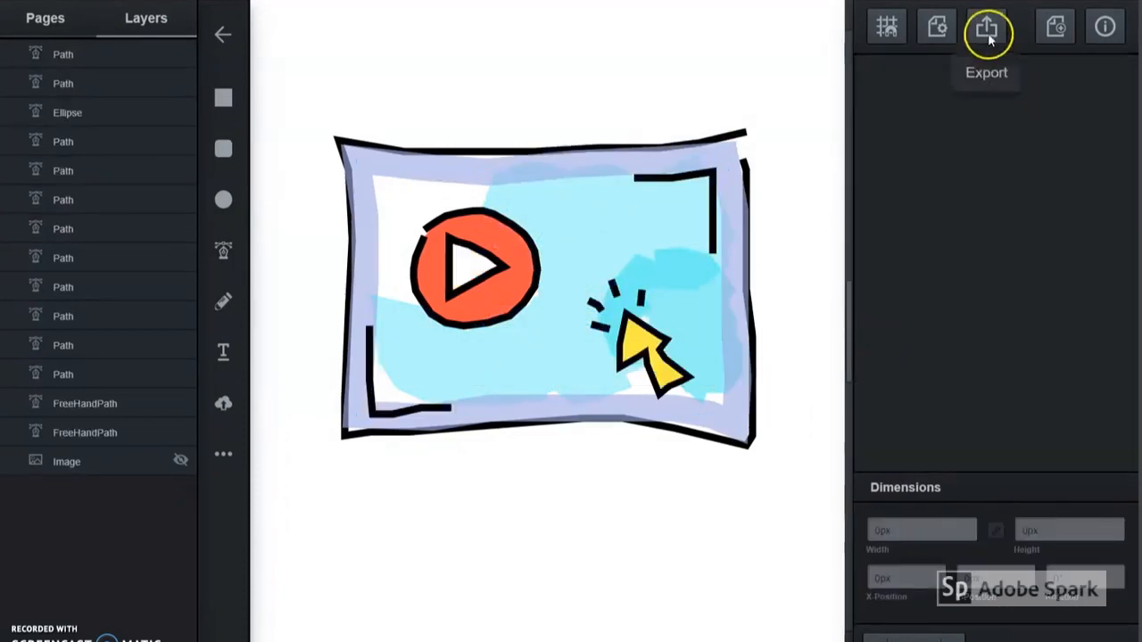
{"action": "mouse_move", "coordinate": [1004, 12]}
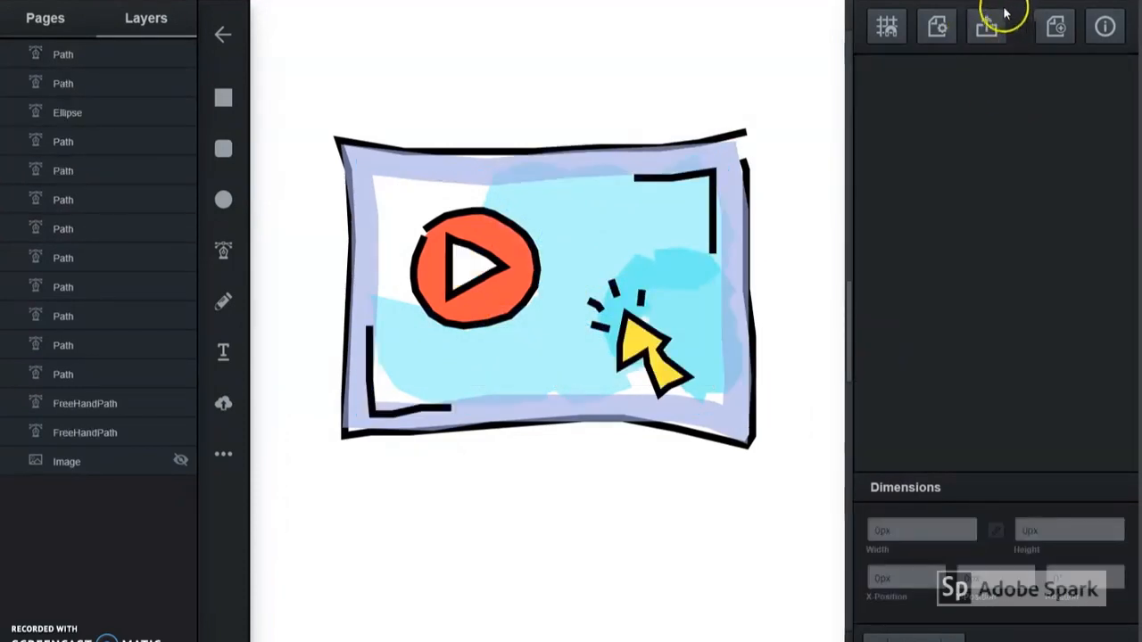
{"action": "left_click", "coordinate": [986, 25]}
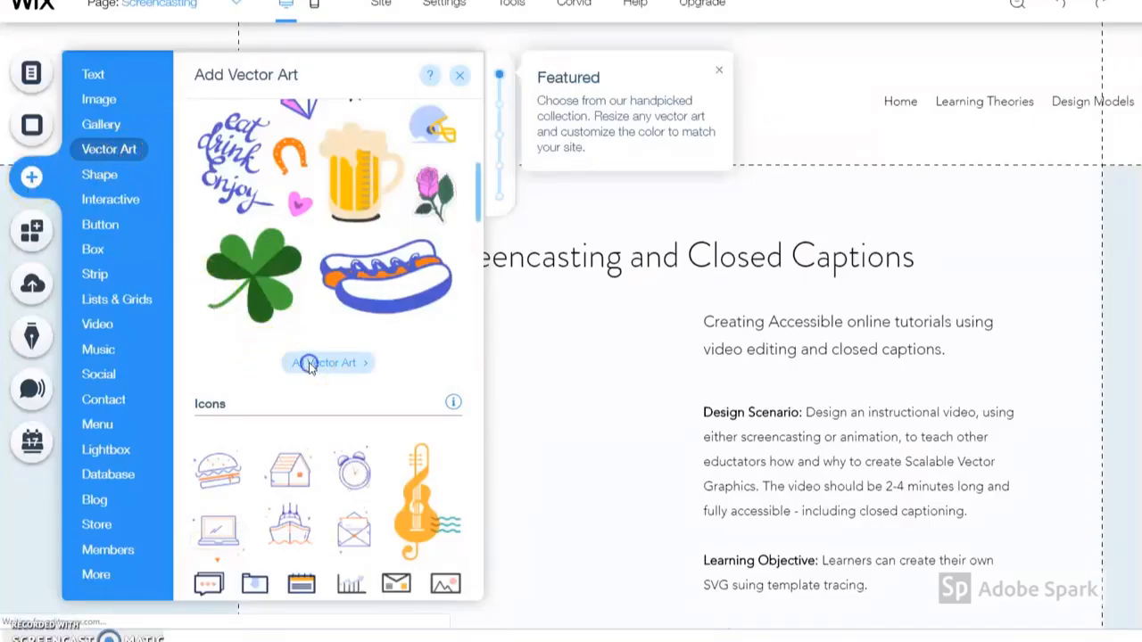
Add the video-player vector art beside the Screencasting description text
{"action": "left_click", "coordinate": [327, 362]}
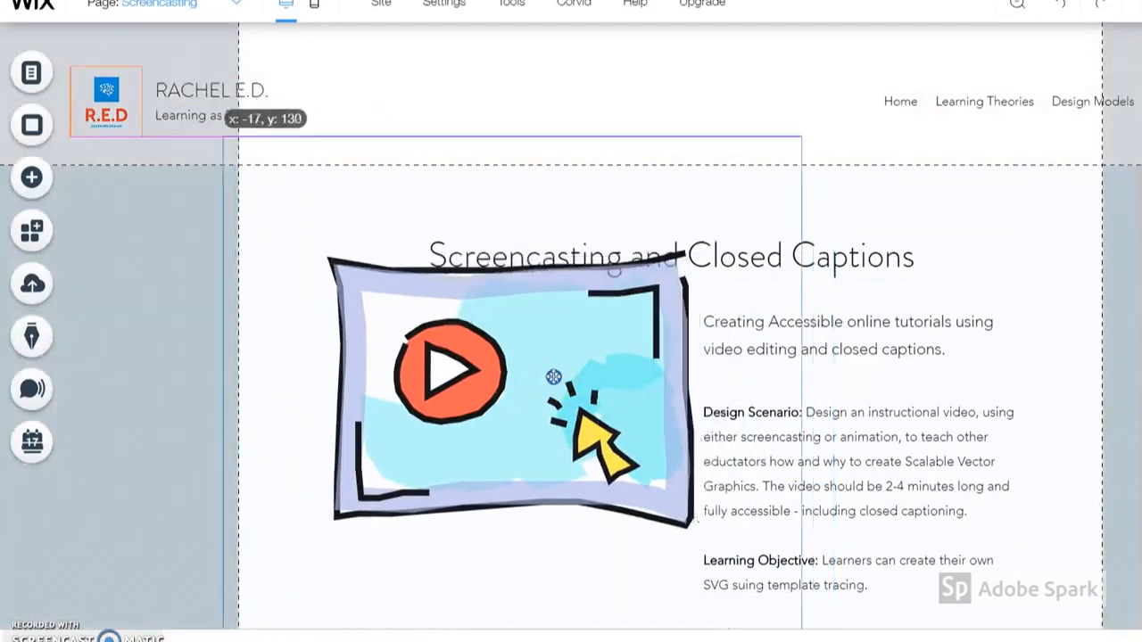
{"action": "left_click", "coordinate": [508, 402]}
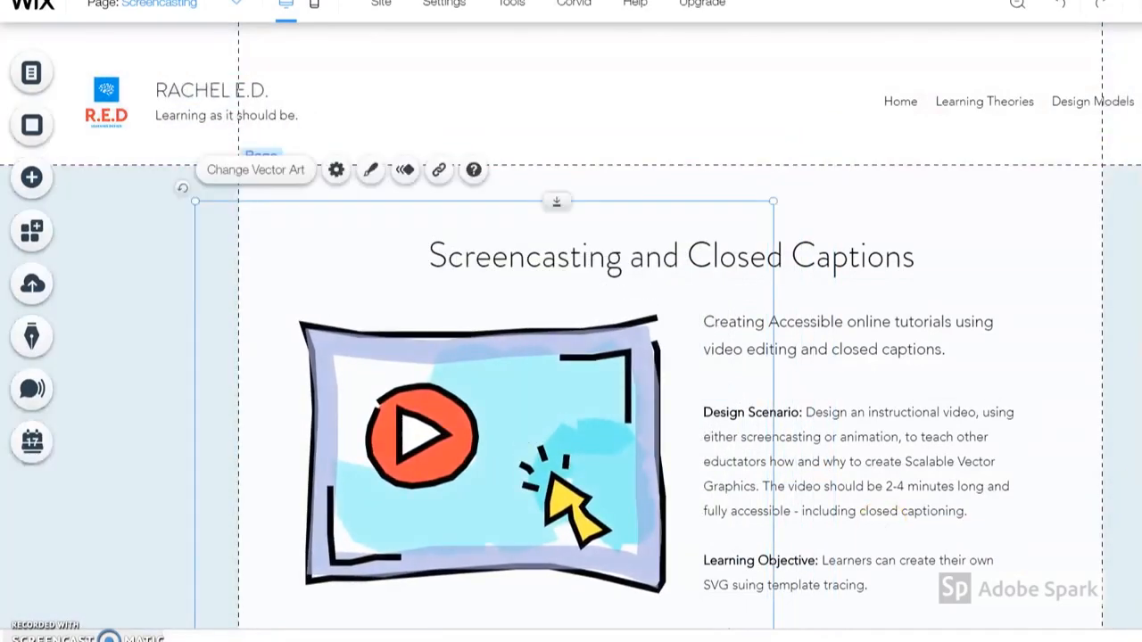